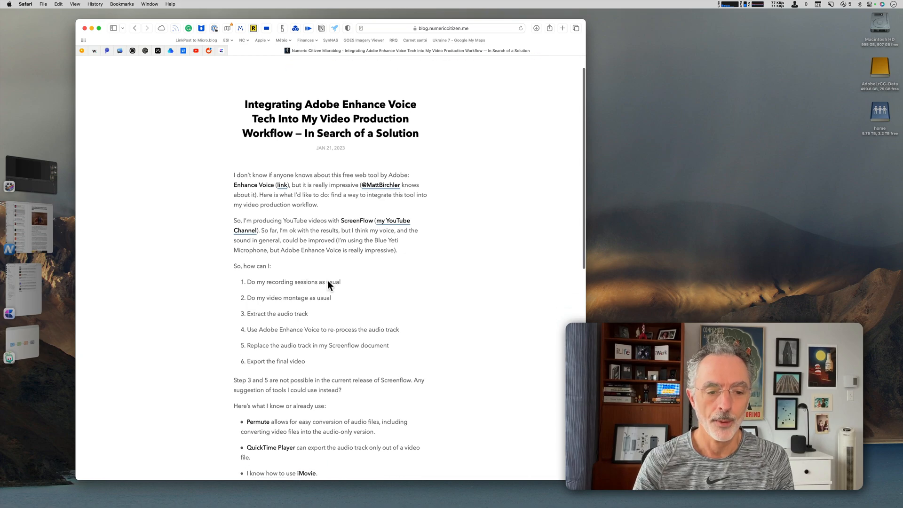
Bookmark the Adobe Enhance Voice article into 'For Future NCI Editions' with a short comment
{"action": "scroll", "scroll_direction": "down", "scroll_amount": 3}
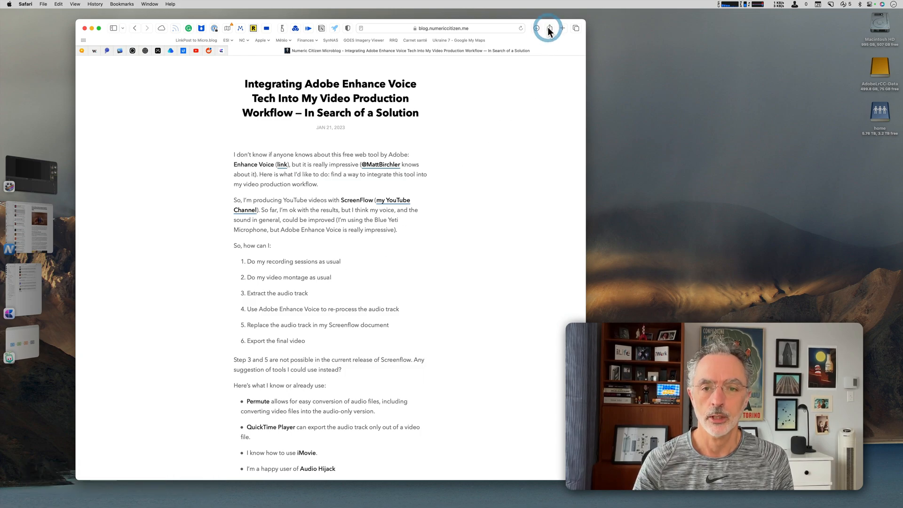
{"action": "left_click", "coordinate": [547, 28]}
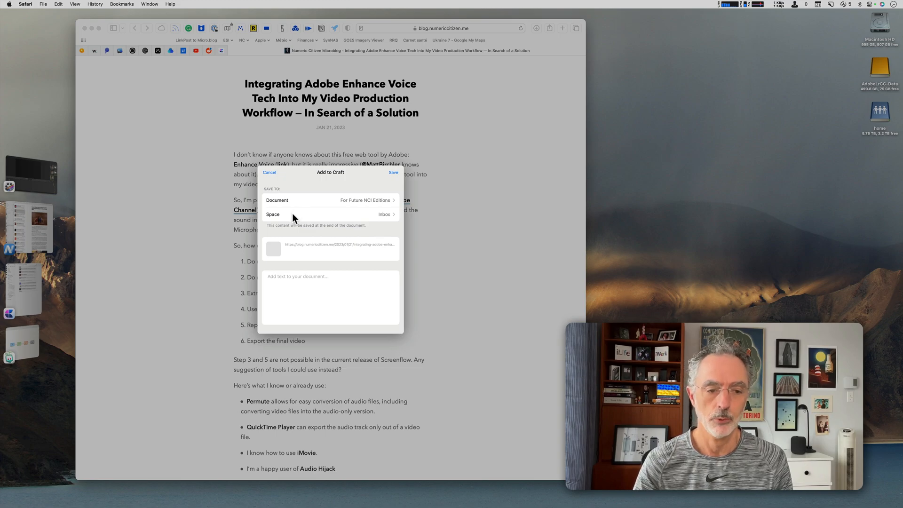
{"action": "left_click", "coordinate": [330, 215]}
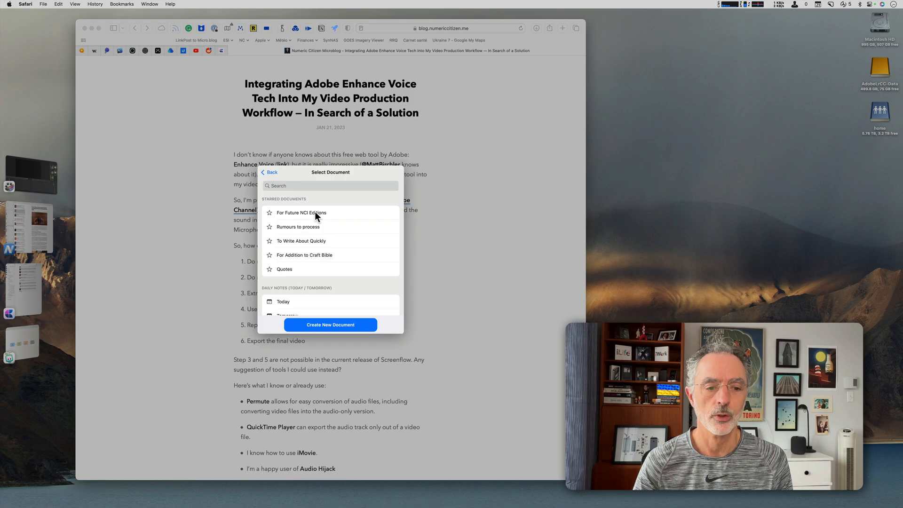
{"action": "left_click", "coordinate": [301, 213]}
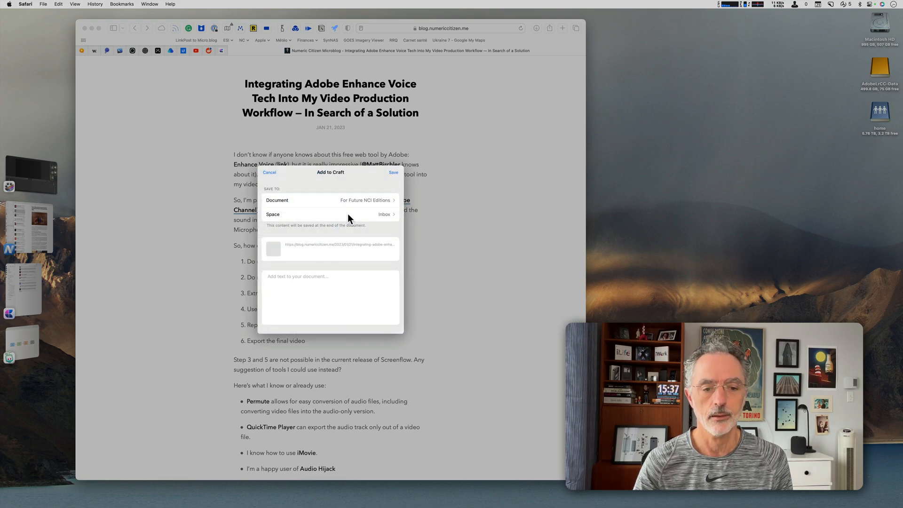
{"action": "mouse_move", "coordinate": [308, 266]}
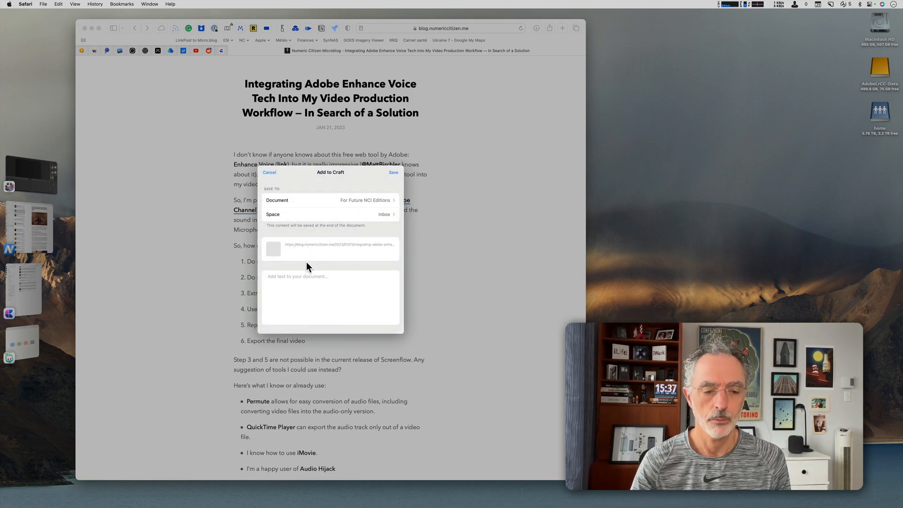
{"action": "type", "text": "Add some text as a comment."}
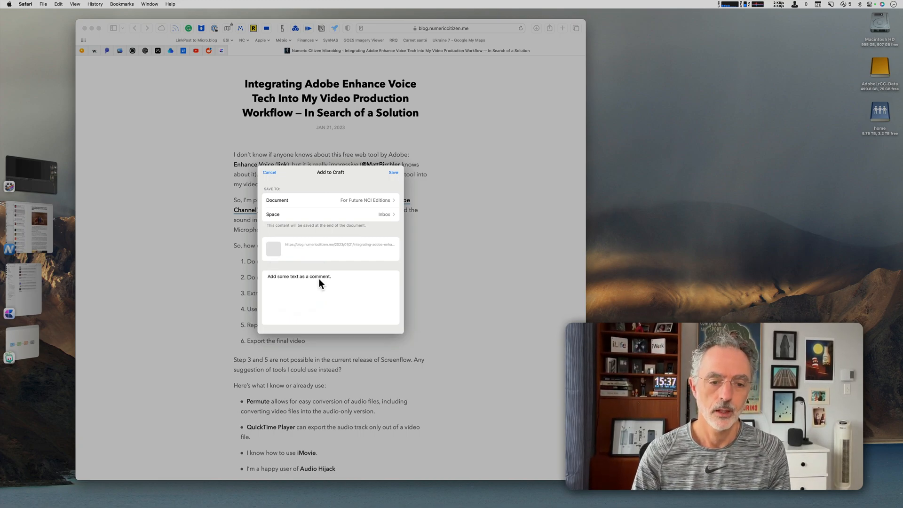
{"action": "left_click", "coordinate": [269, 173]}
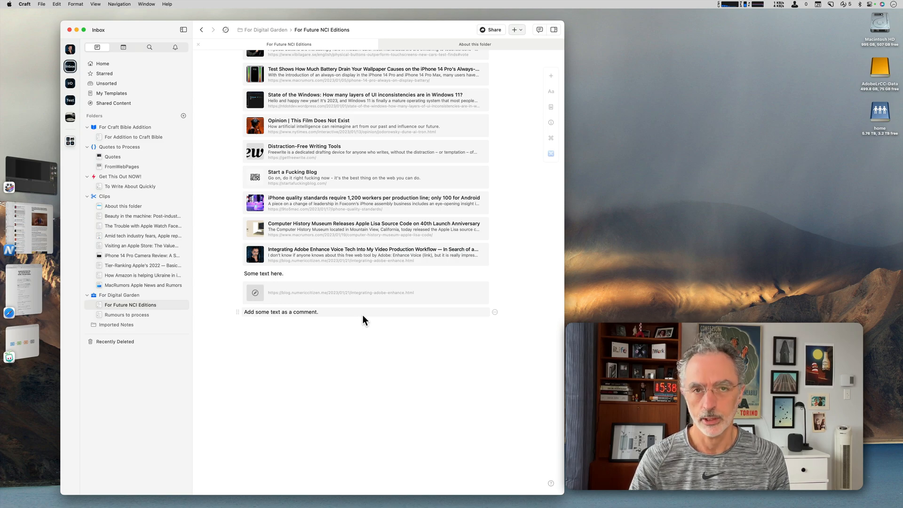
{"action": "mouse_move", "coordinate": [124, 245]}
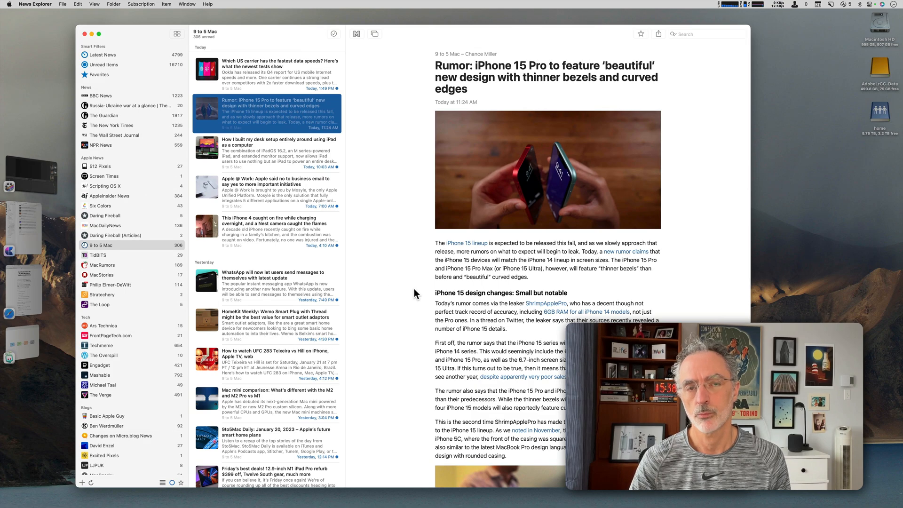
{"action": "mouse_move", "coordinate": [349, 244]}
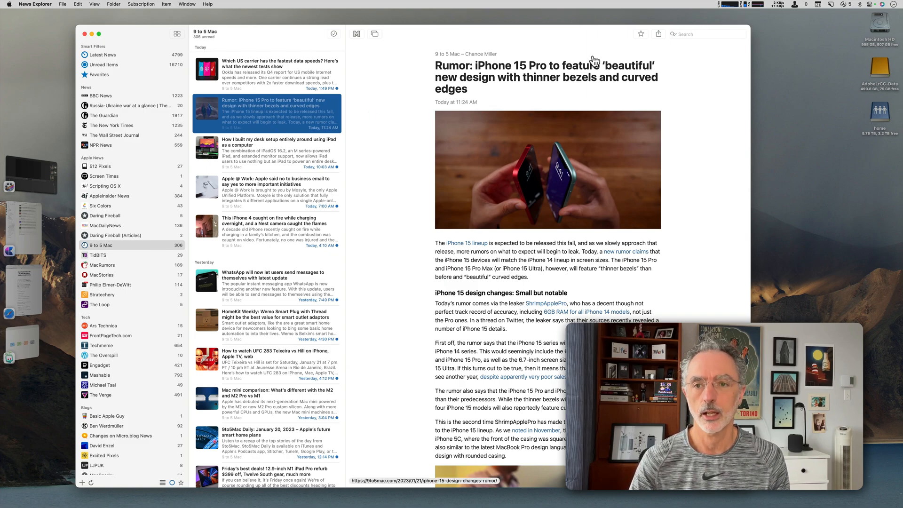
Send the iPhone 15 Pro rumour article to 'Rumours to process' with a comment
{"action": "left_click", "coordinate": [659, 34]}
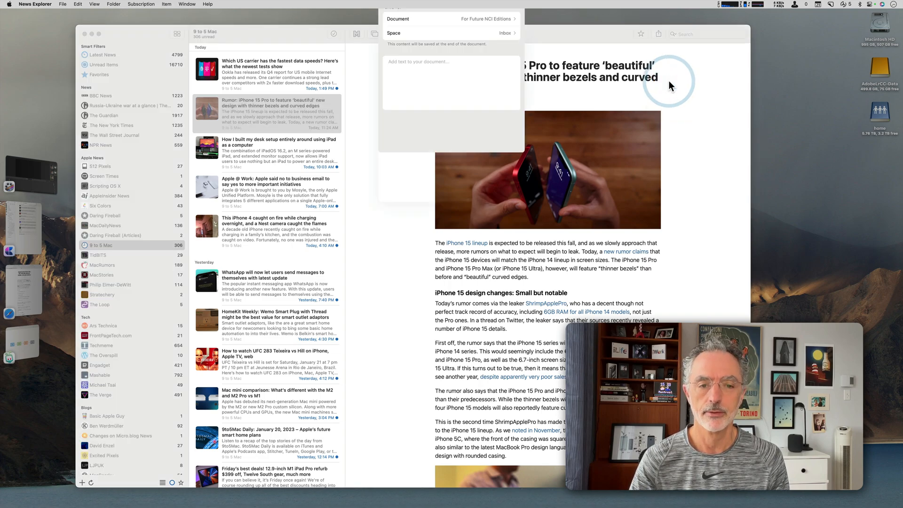
{"action": "left_click", "coordinate": [452, 19]}
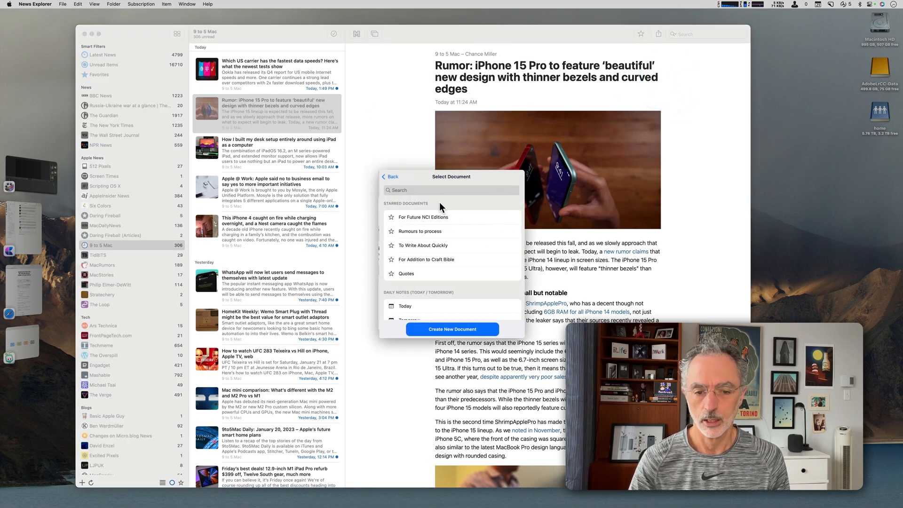
{"action": "left_click", "coordinate": [419, 231]}
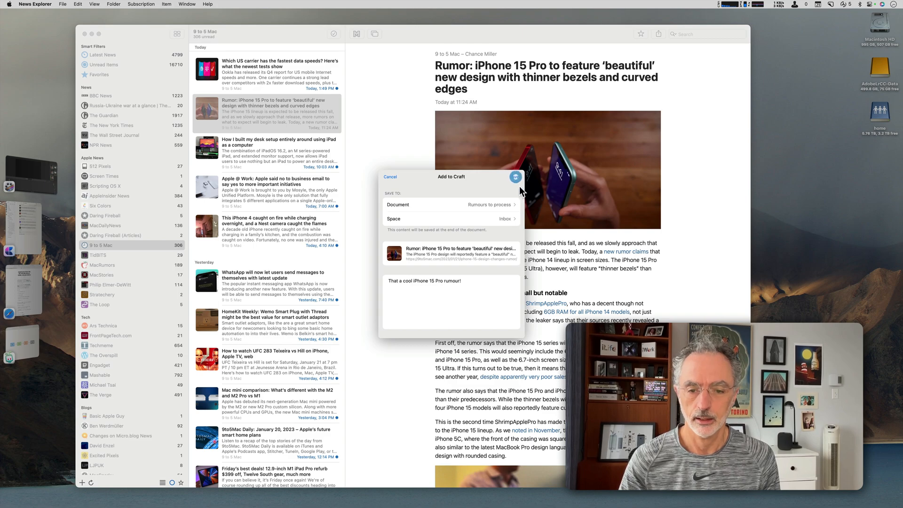
{"action": "left_click", "coordinate": [390, 177]}
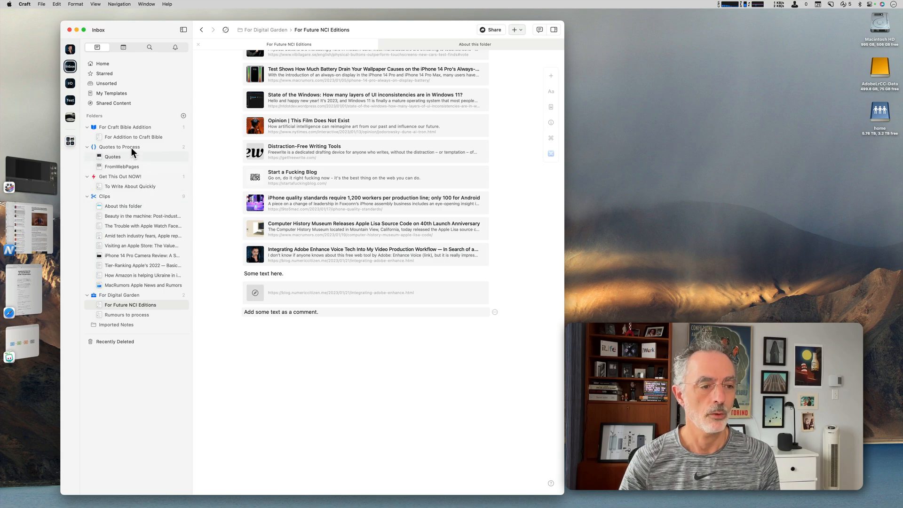
Open 'Rumours to process' under For Digital Garden to view the saved rumour bookmark
{"action": "left_click", "coordinate": [126, 314]}
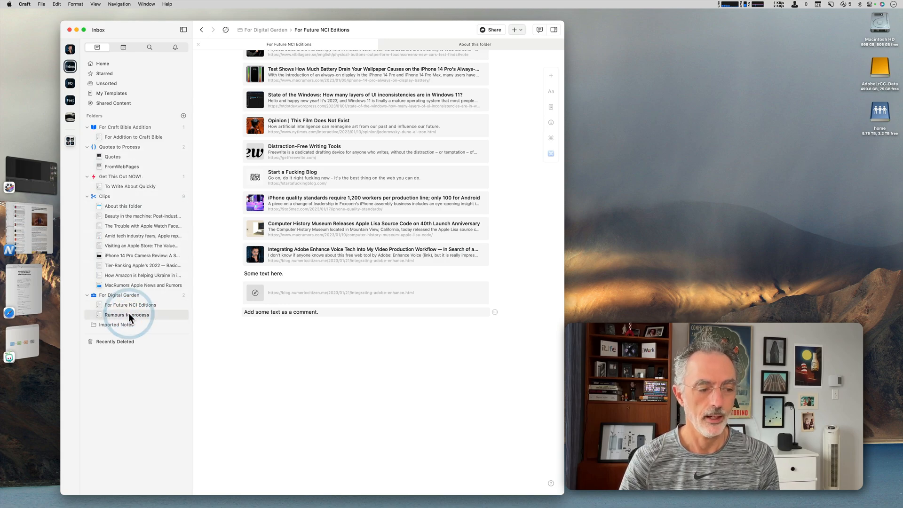
{"action": "left_click", "coordinate": [127, 315]}
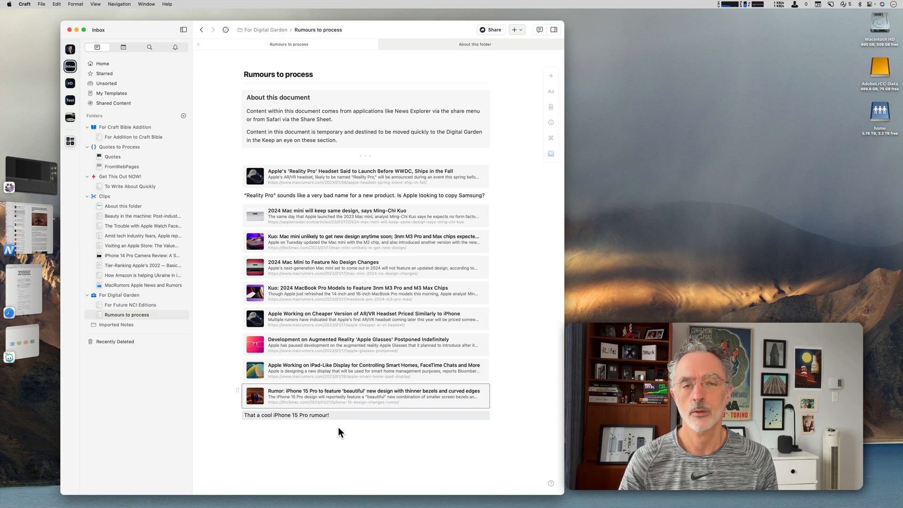
{"action": "mouse_move", "coordinate": [349, 409]}
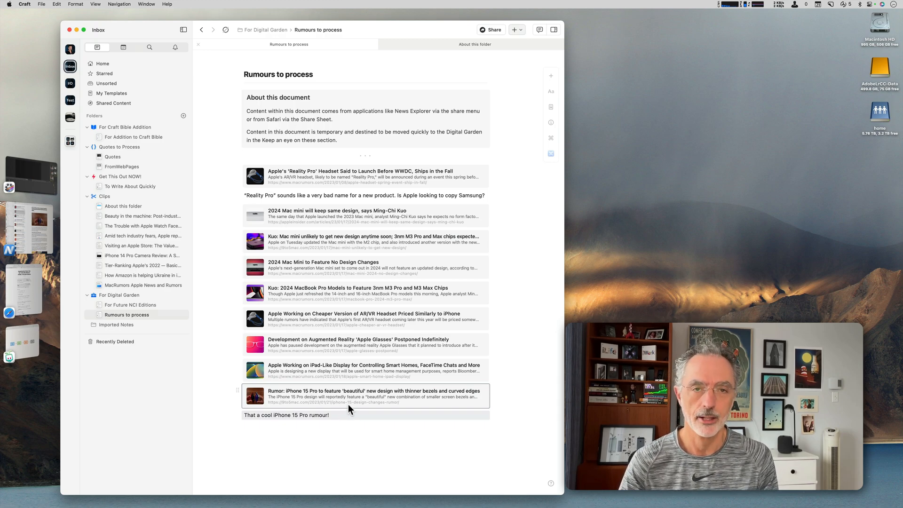
{"action": "mouse_move", "coordinate": [358, 372]}
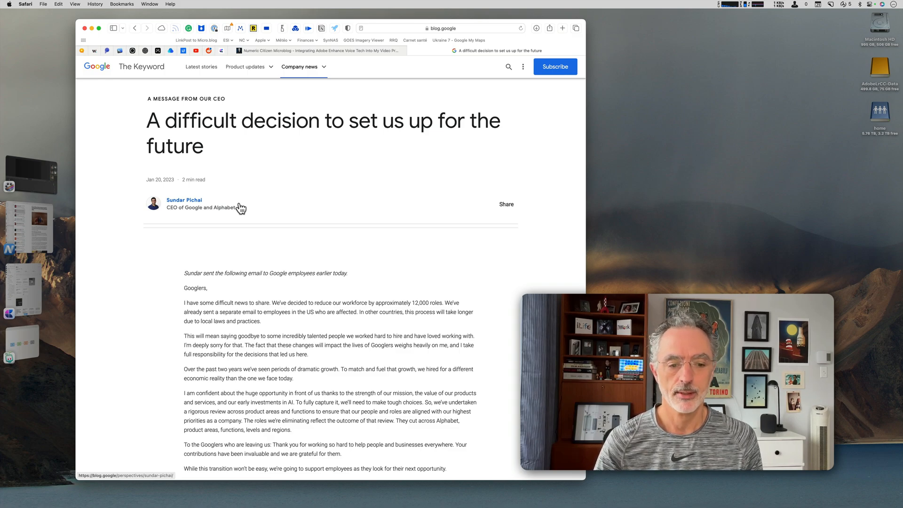
Clip the whole Google 'A difficult decision' page into Craft with the CraftClip shortcut
{"action": "scroll", "scroll_direction": "down", "scroll_amount": 3}
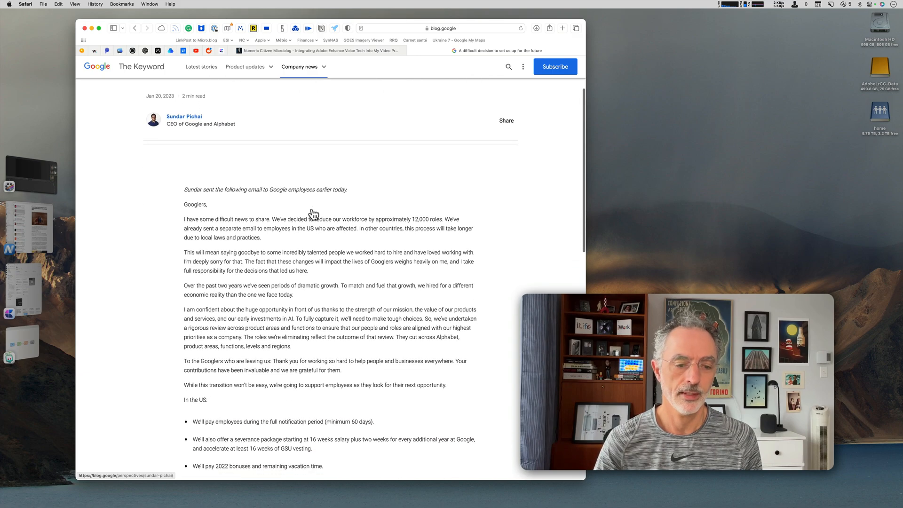
{"action": "scroll", "scroll_direction": "down", "scroll_amount": 3}
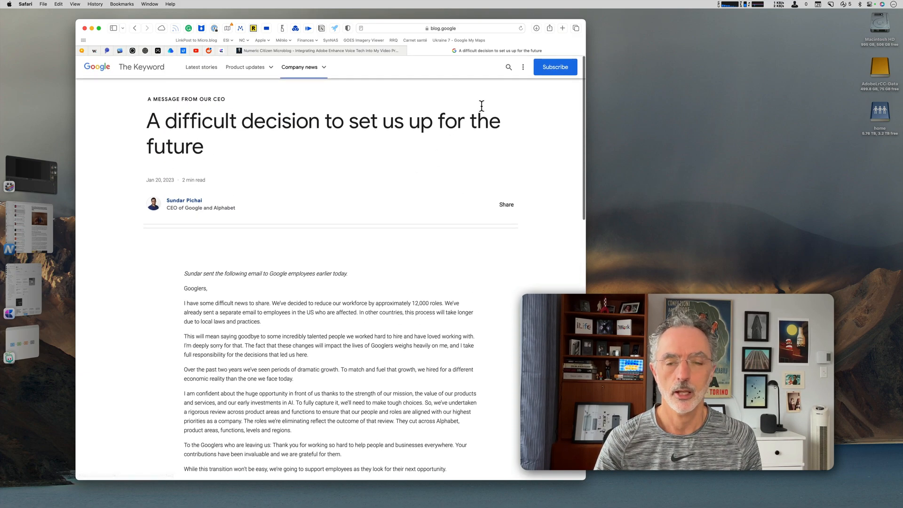
{"action": "left_click", "coordinate": [550, 28]}
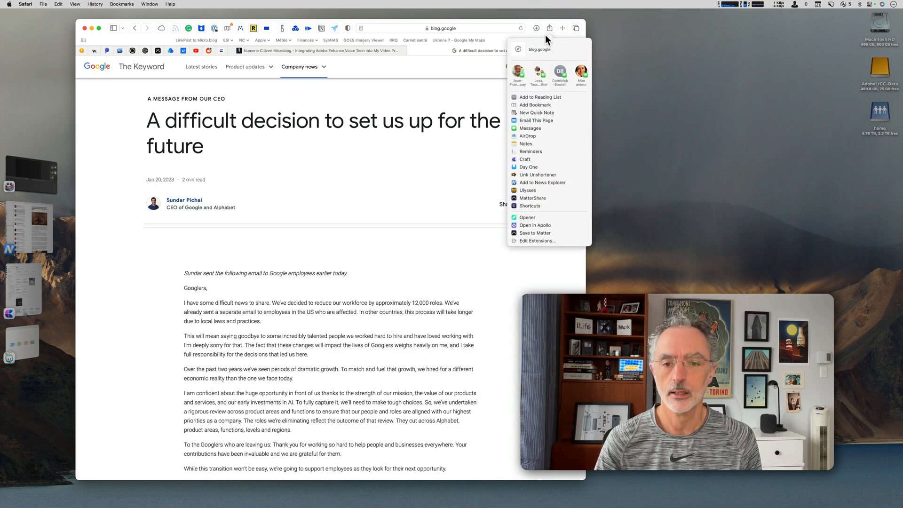
{"action": "left_click", "coordinate": [529, 206]}
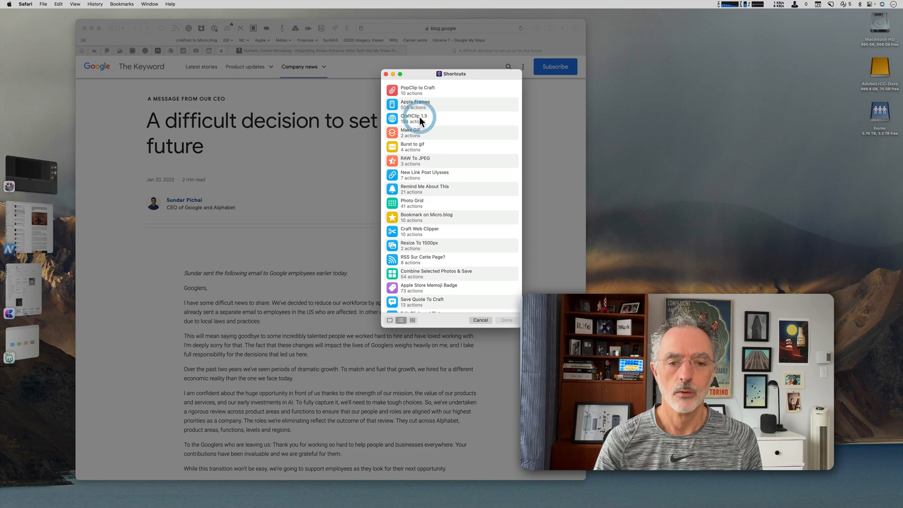
{"action": "left_click", "coordinate": [481, 320]}
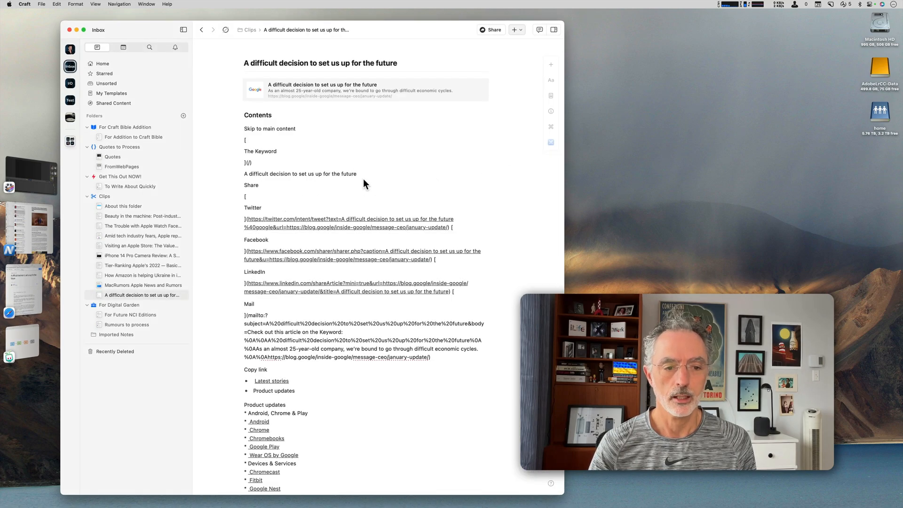
Scroll through the clipped Google article in Craft from top to bottom
{"action": "scroll", "scroll_direction": "down", "scroll_amount": 3}
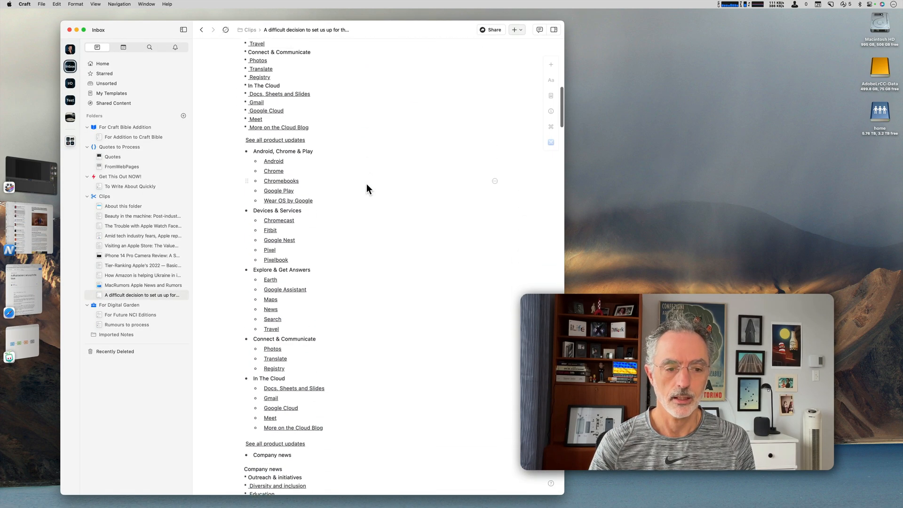
{"action": "scroll", "scroll_direction": "down", "scroll_amount": 3}
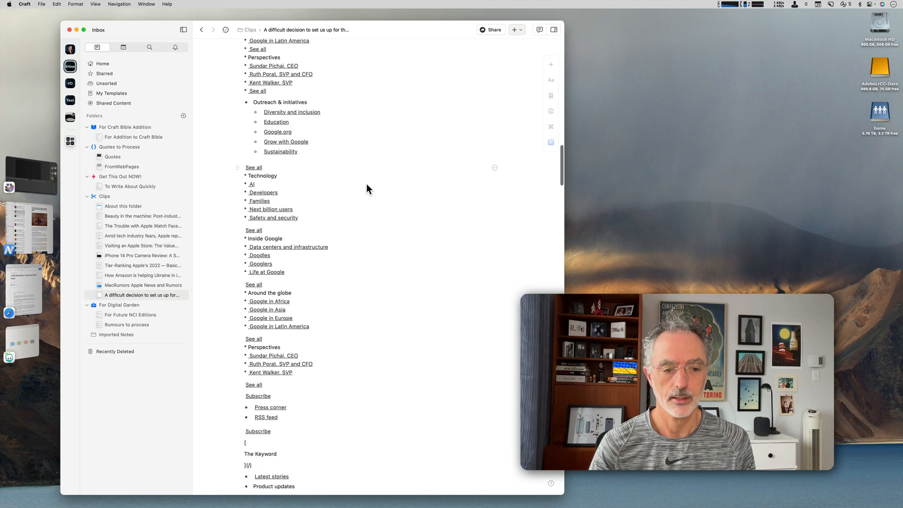
{"action": "scroll", "scroll_direction": "down", "scroll_amount": 3}
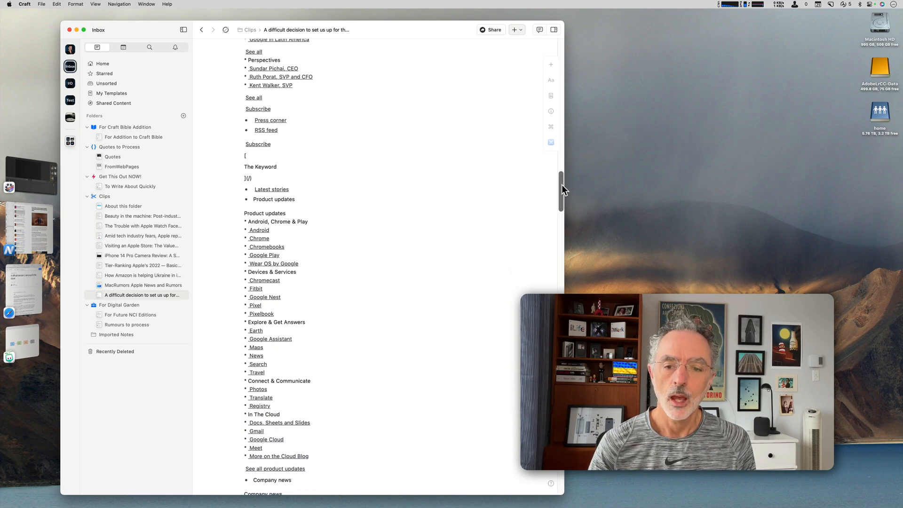
{"action": "scroll", "scroll_direction": "down", "scroll_amount": 3}
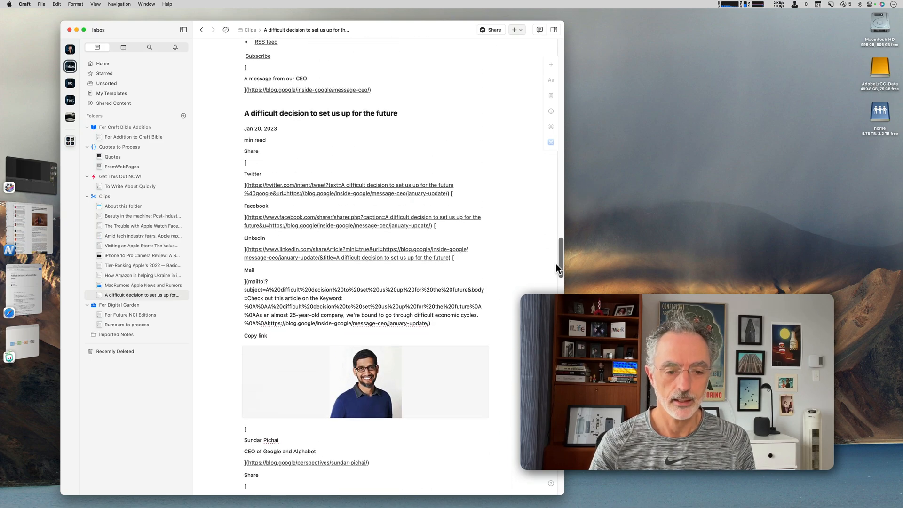
{"action": "scroll", "scroll_direction": "down", "scroll_amount": 3}
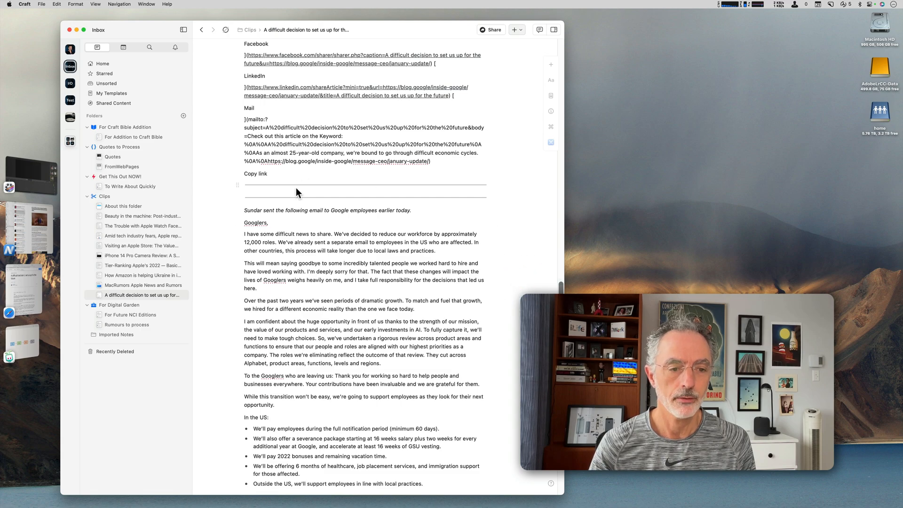
{"action": "scroll", "scroll_direction": "down", "scroll_amount": 3}
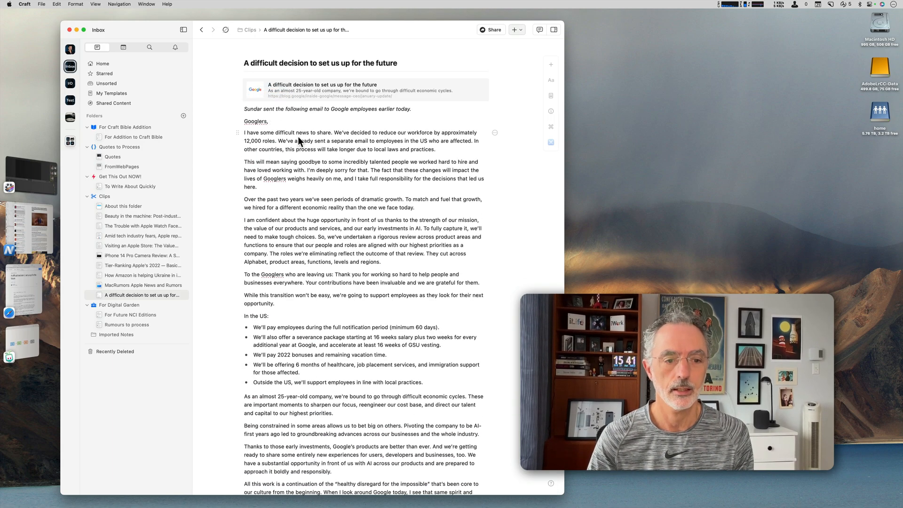
{"action": "scroll", "scroll_direction": "down", "scroll_amount": 3}
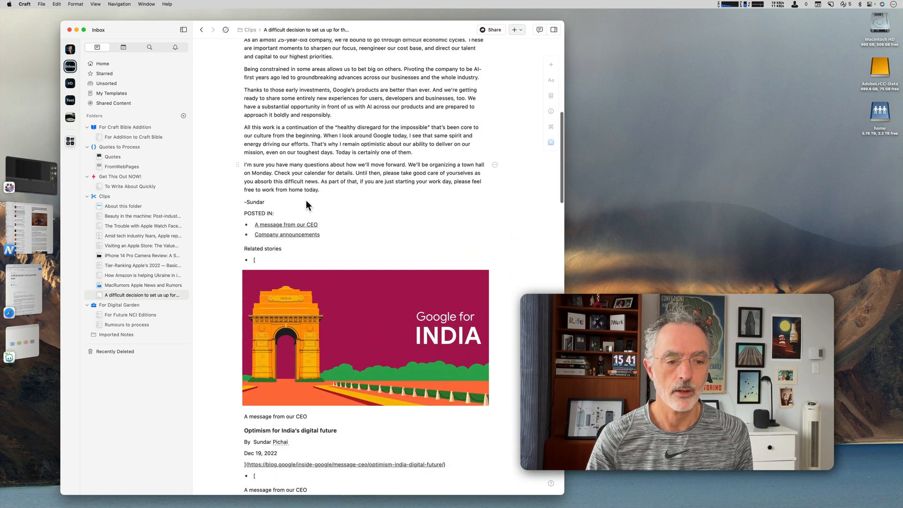
{"action": "scroll", "scroll_direction": "down", "scroll_amount": 3}
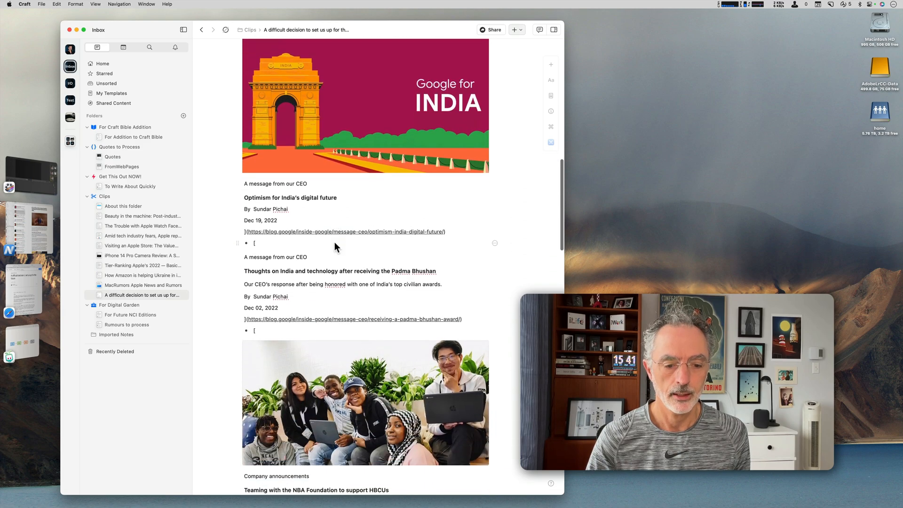
{"action": "scroll", "scroll_direction": "down", "scroll_amount": 3}
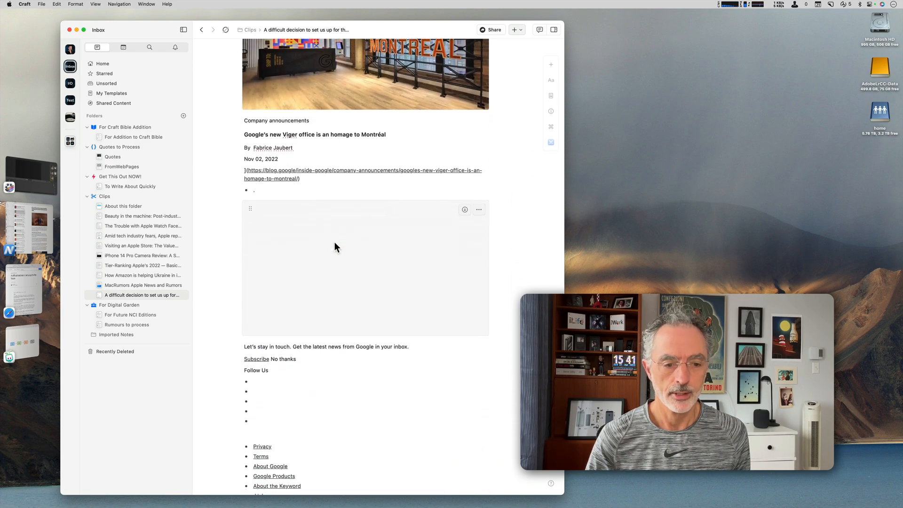
{"action": "scroll", "scroll_direction": "down", "scroll_amount": 3}
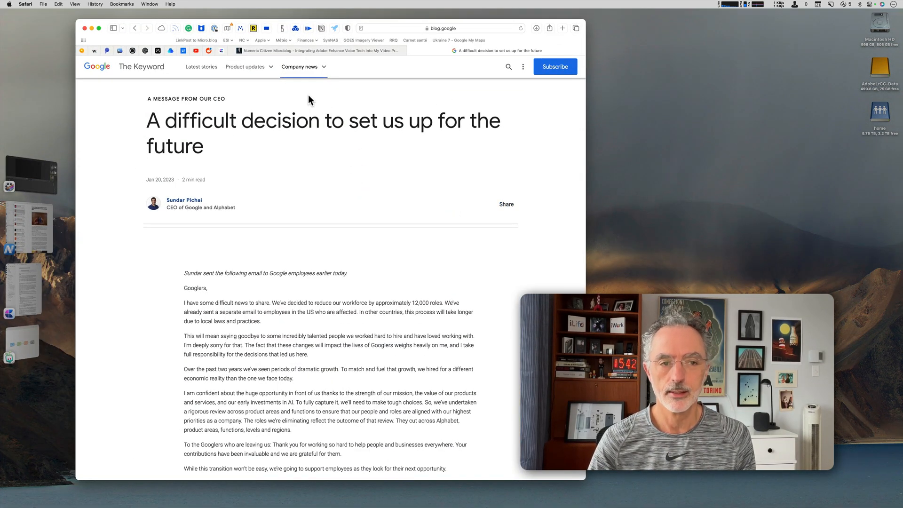
{"action": "mouse_move", "coordinate": [268, 30]}
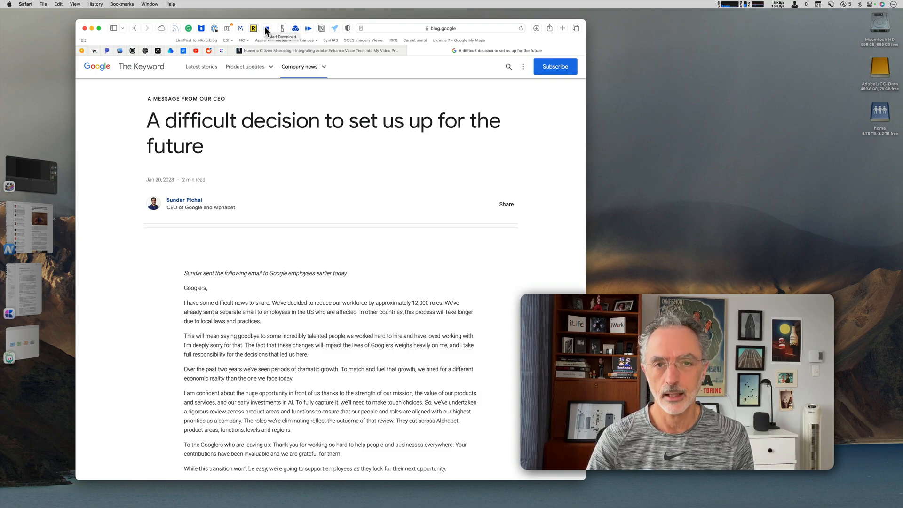
Download the Google article as Markdown via MarkDownload, allowing downloads from blog.google
{"action": "left_click", "coordinate": [269, 28]}
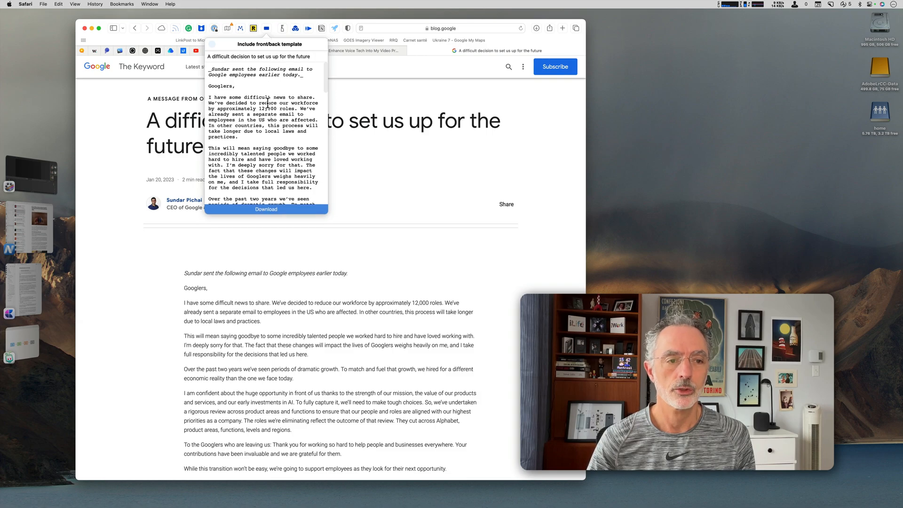
{"action": "left_click", "coordinate": [266, 210]}
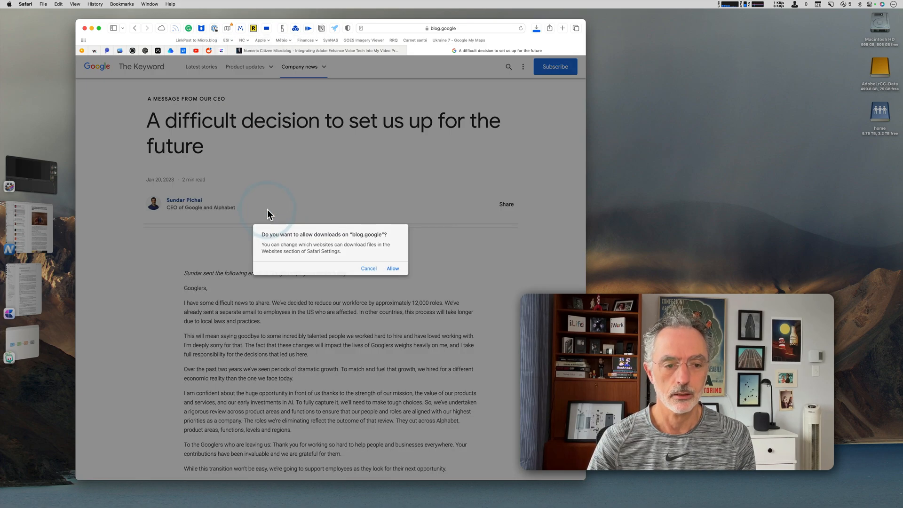
{"action": "left_click", "coordinate": [368, 268]}
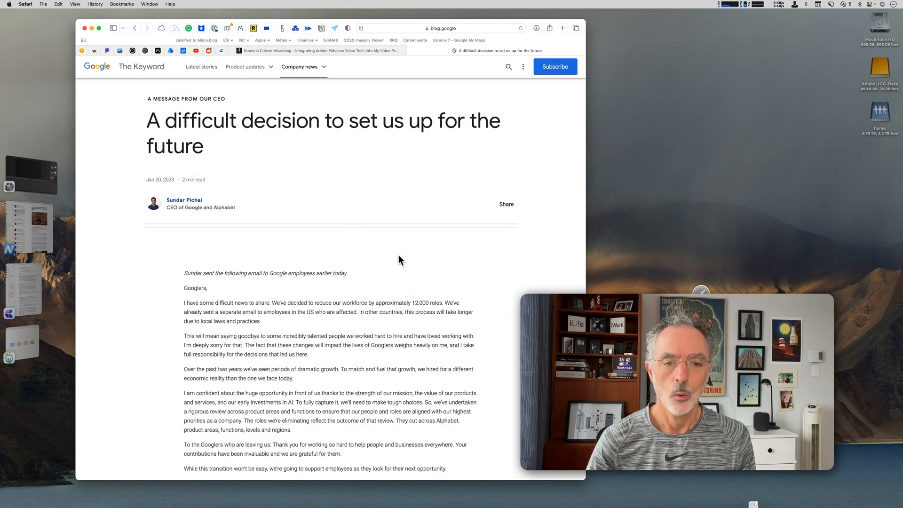
{"action": "mouse_move", "coordinate": [57, 277]}
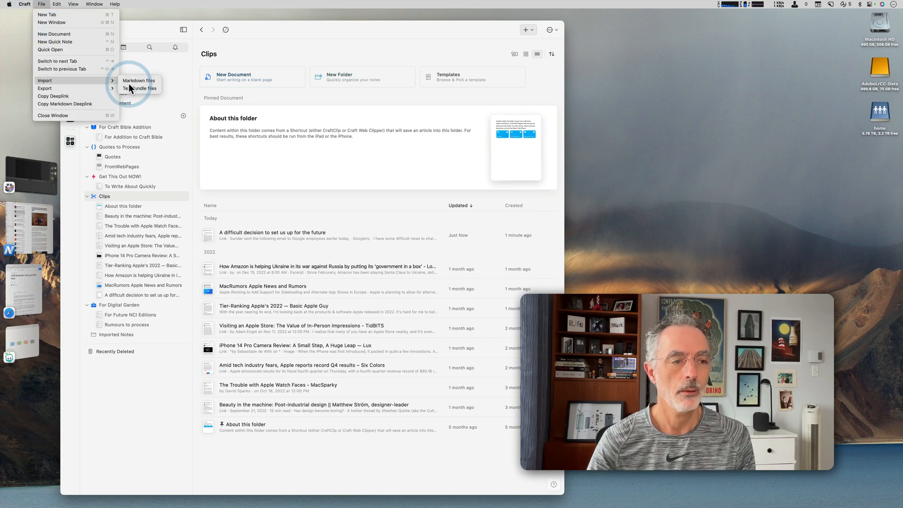
Import 'A difficult decision to set us up for the future.md' from Downloads as Markdown
{"action": "left_click", "coordinate": [138, 81]}
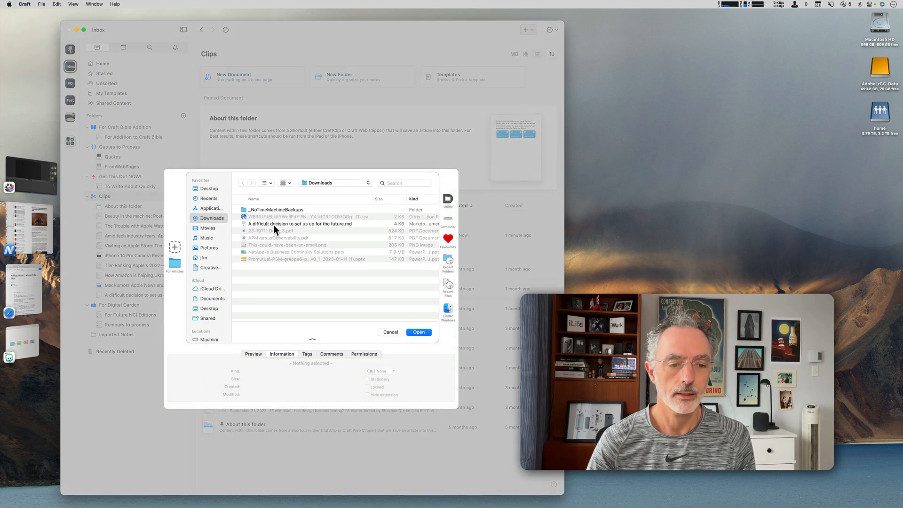
{"action": "left_click", "coordinate": [300, 223]}
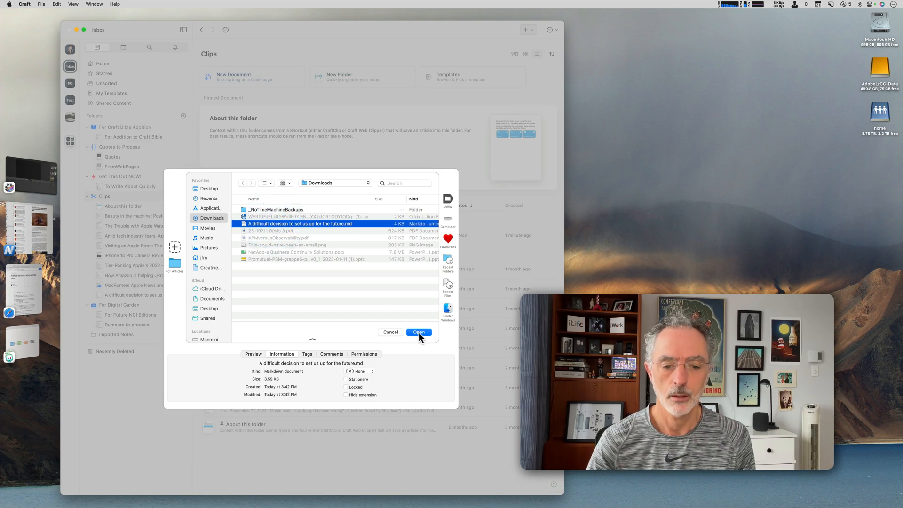
{"action": "left_click", "coordinate": [419, 332]}
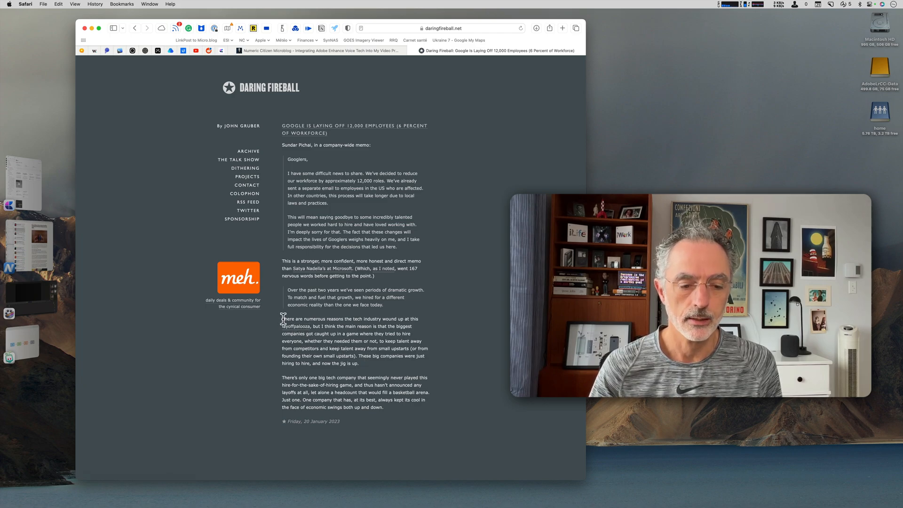
Select the Daring Fireball 'There are numerous reasons…' paragraph about tech layoffs
{"action": "left_click_drag", "start_coordinate": [282, 319], "coordinate": [360, 364]}
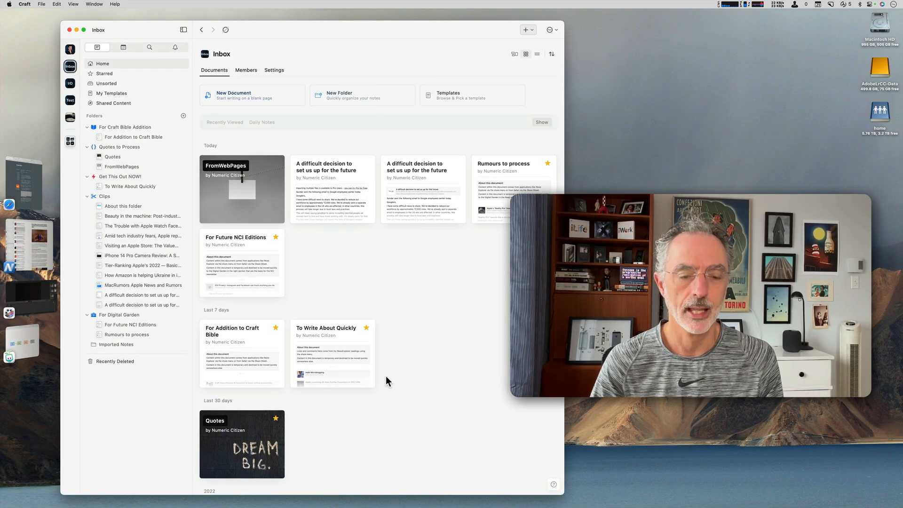
{"action": "mouse_move", "coordinate": [393, 381]}
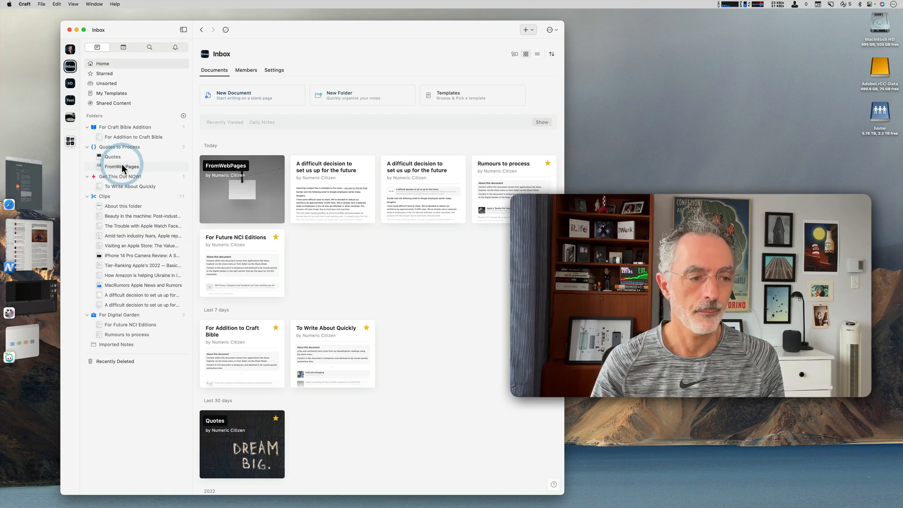
{"action": "double_click", "coordinate": [122, 166]}
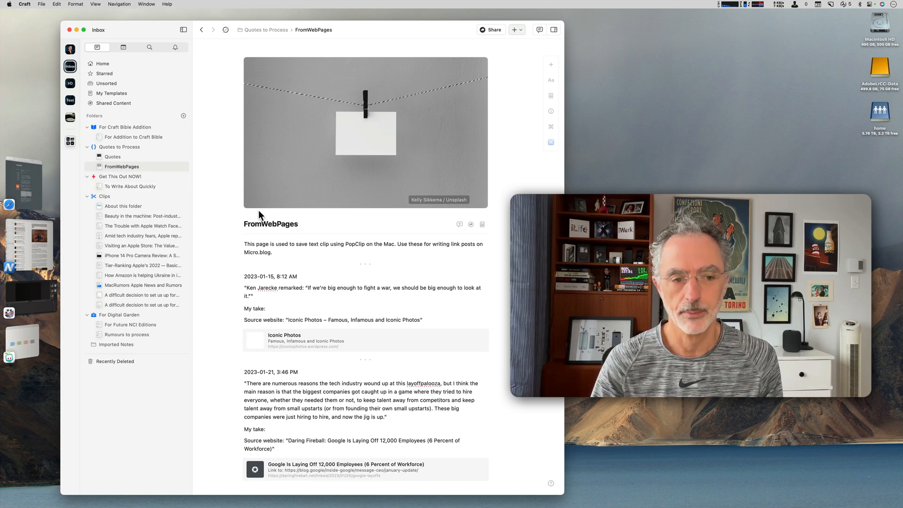
{"action": "scroll", "scroll_direction": "down", "scroll_amount": 3}
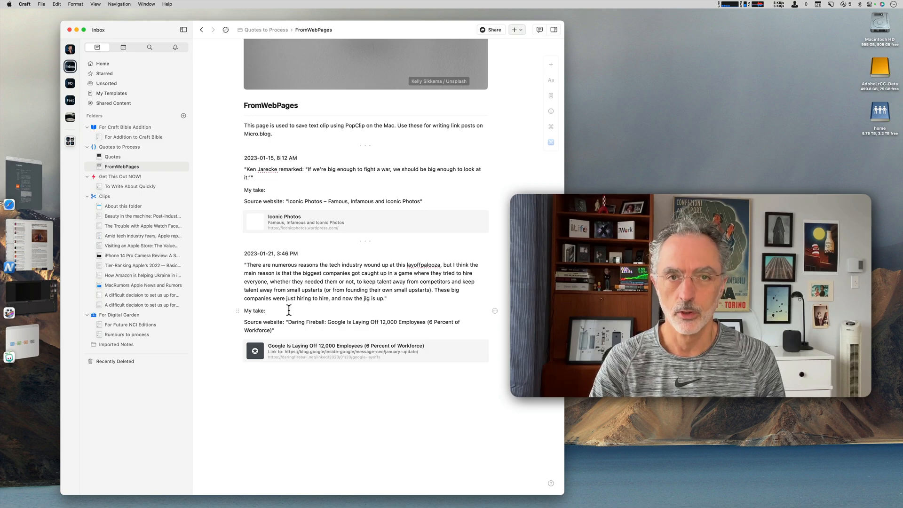
{"action": "left_click", "coordinate": [289, 329]}
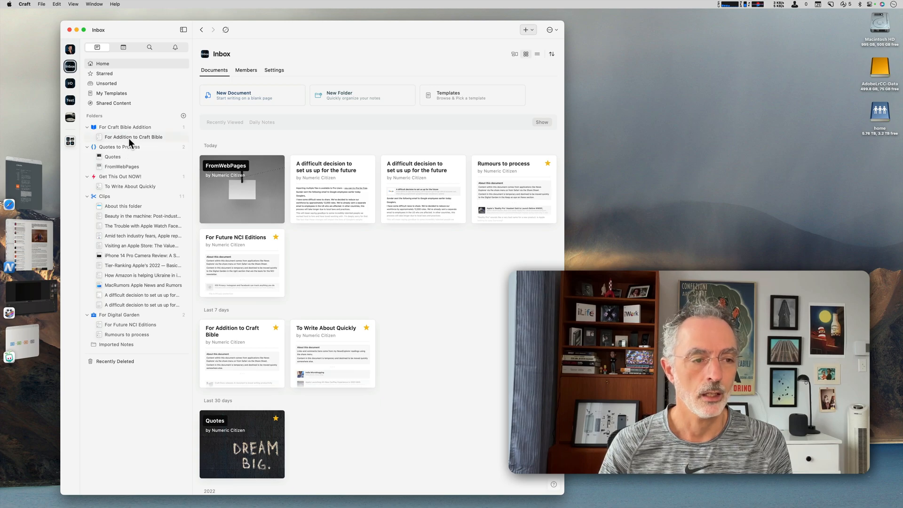
{"action": "mouse_move", "coordinate": [147, 253]}
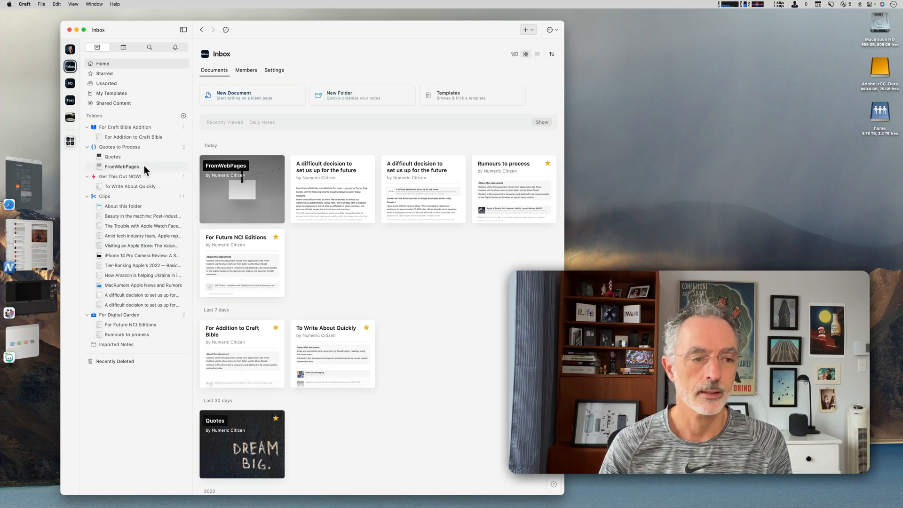
Browse For Addition to Craft Bible and its folder, then open Quotes to Process
{"action": "left_click", "coordinate": [136, 137]}
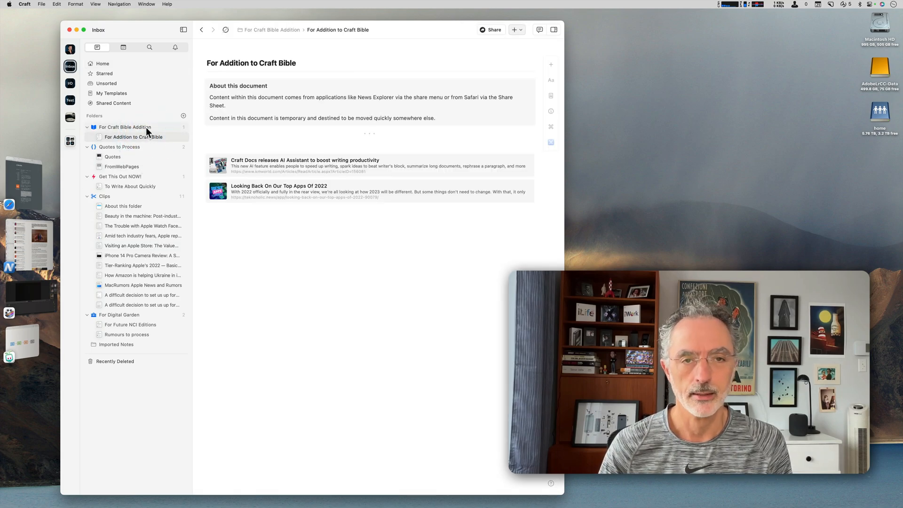
{"action": "left_click", "coordinate": [125, 127]}
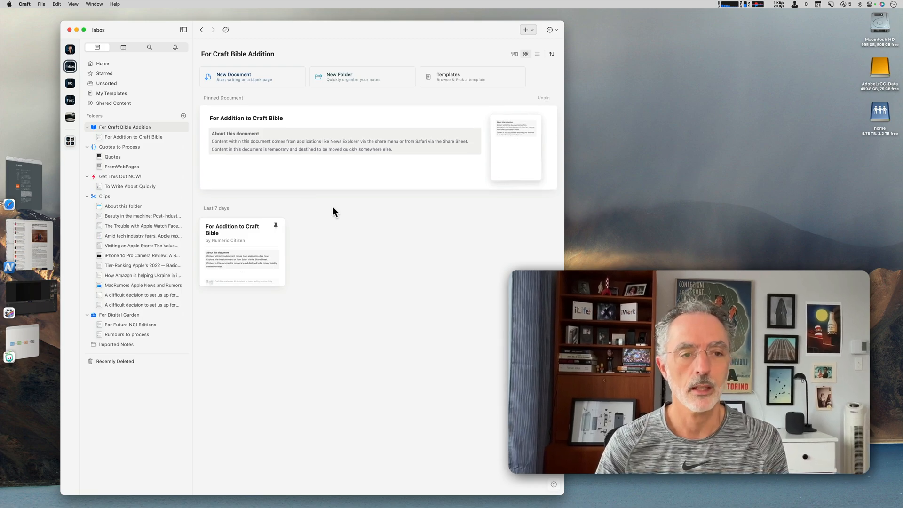
{"action": "mouse_move", "coordinate": [304, 163]}
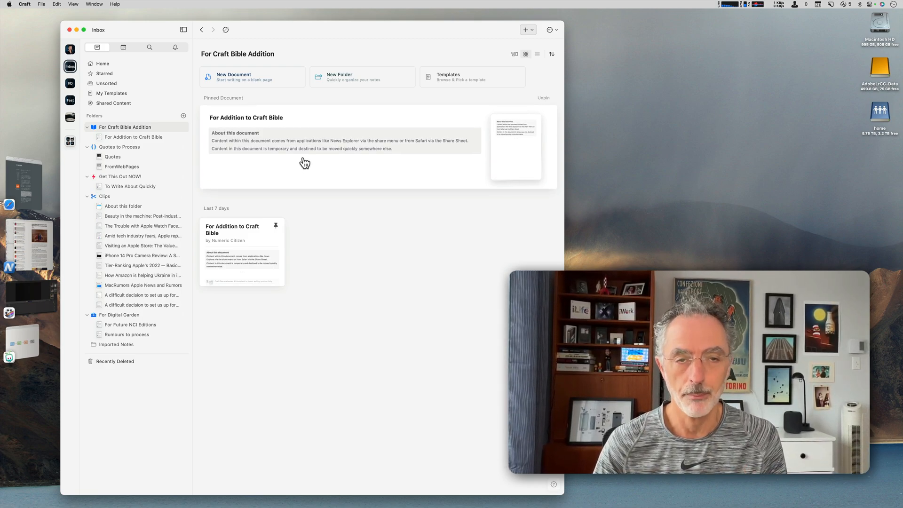
{"action": "mouse_move", "coordinate": [397, 145]}
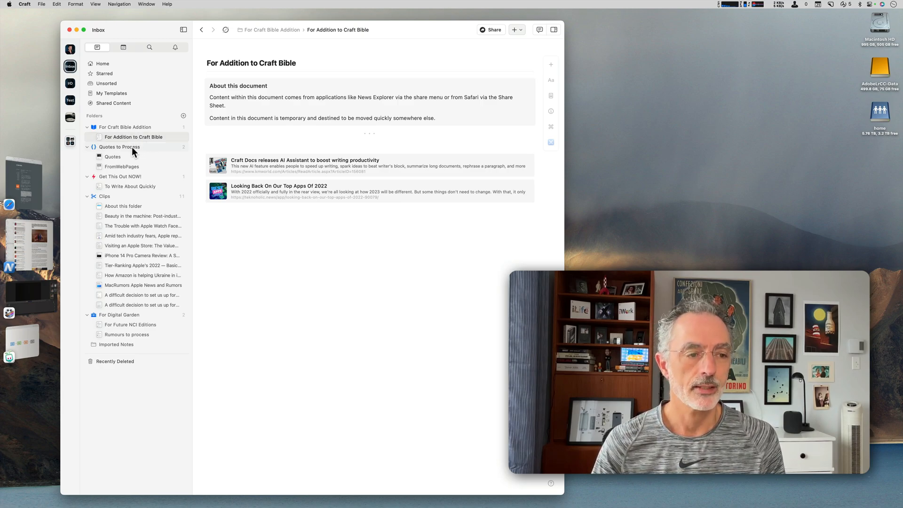
{"action": "left_click", "coordinate": [120, 147]}
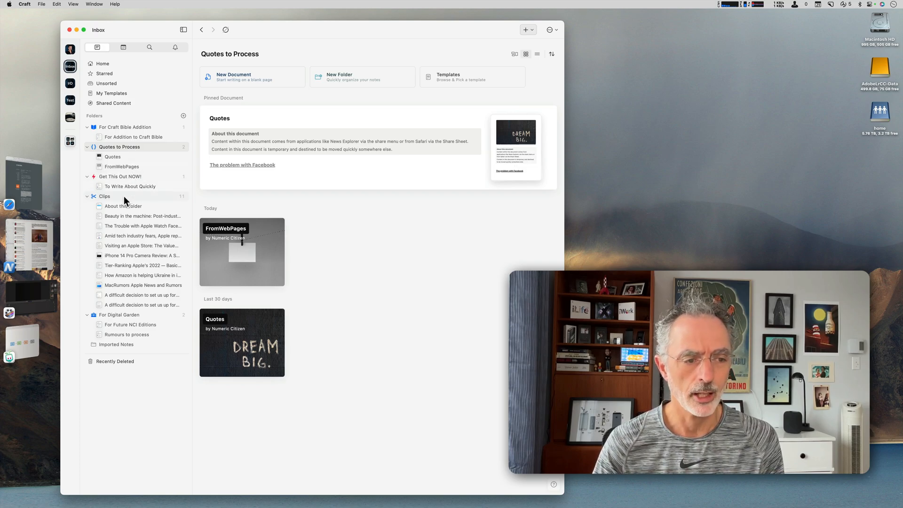
Browse Clips and For Digital Garden, then open and scroll For Future NCI Editions
{"action": "left_click", "coordinate": [104, 196]}
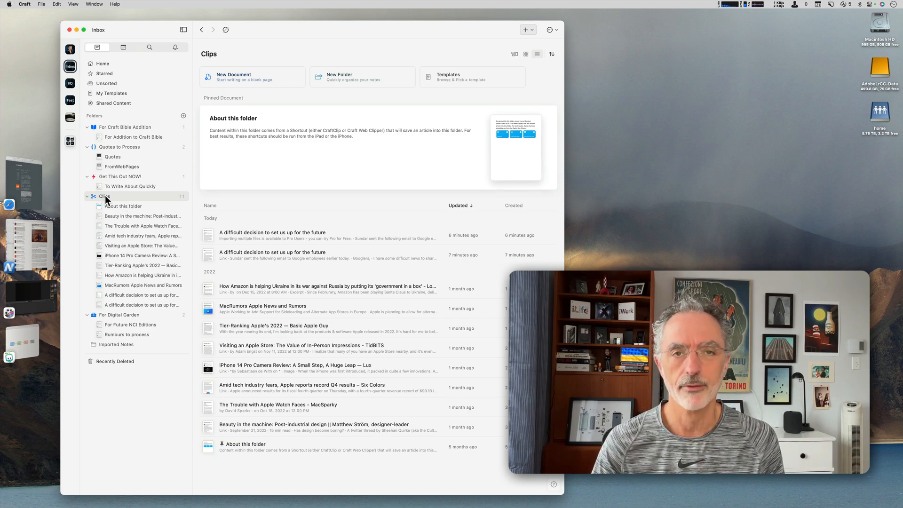
{"action": "mouse_move", "coordinate": [151, 255]}
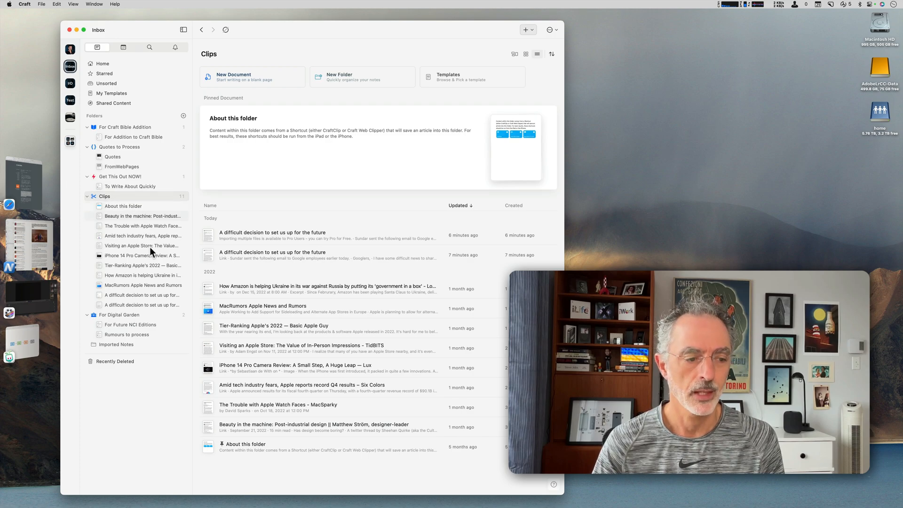
{"action": "left_click", "coordinate": [119, 315]}
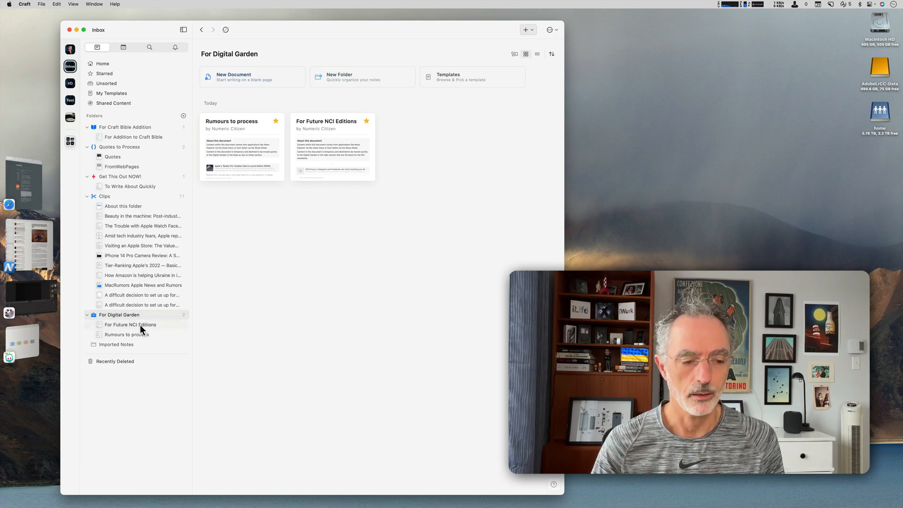
{"action": "left_click", "coordinate": [130, 324]}
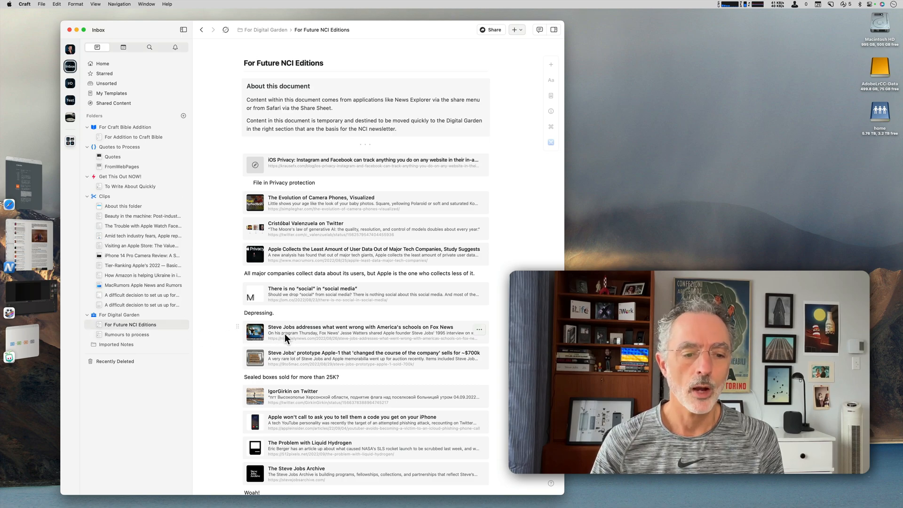
{"action": "scroll", "scroll_direction": "down", "scroll_amount": 3}
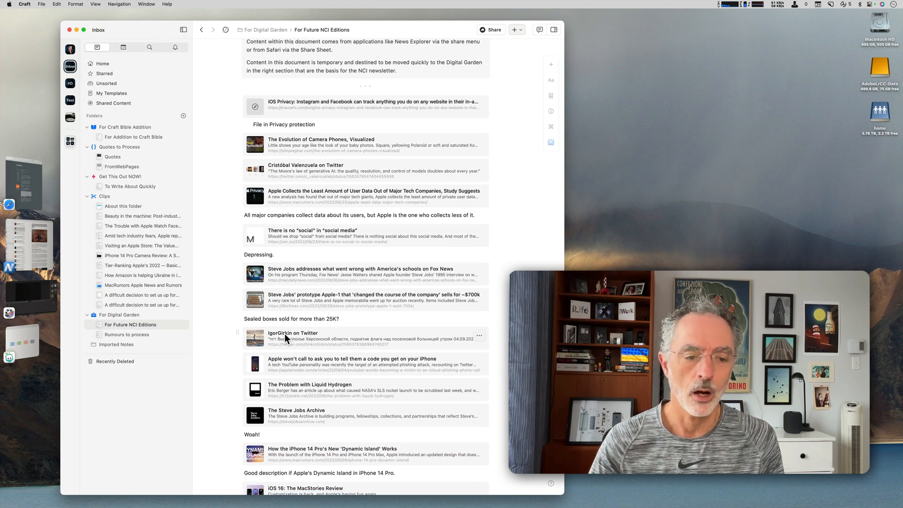